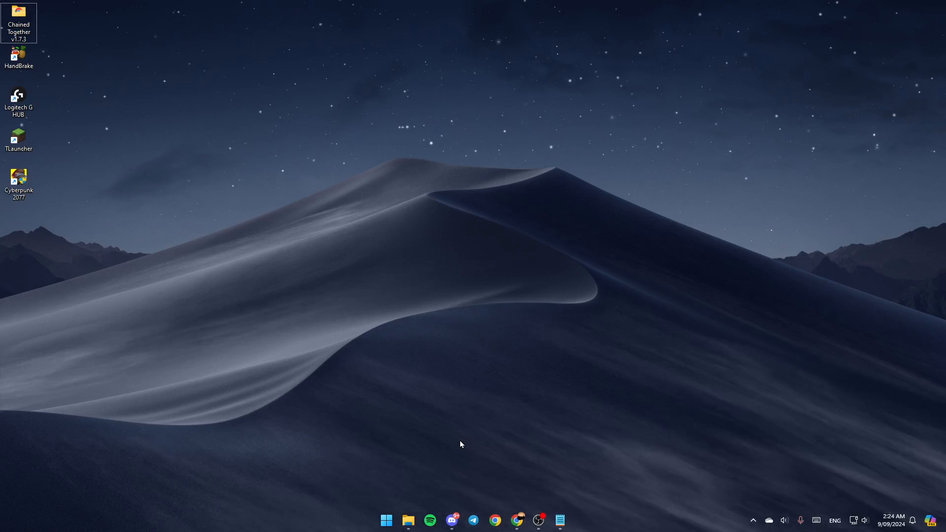
mouse_move(592, 349)
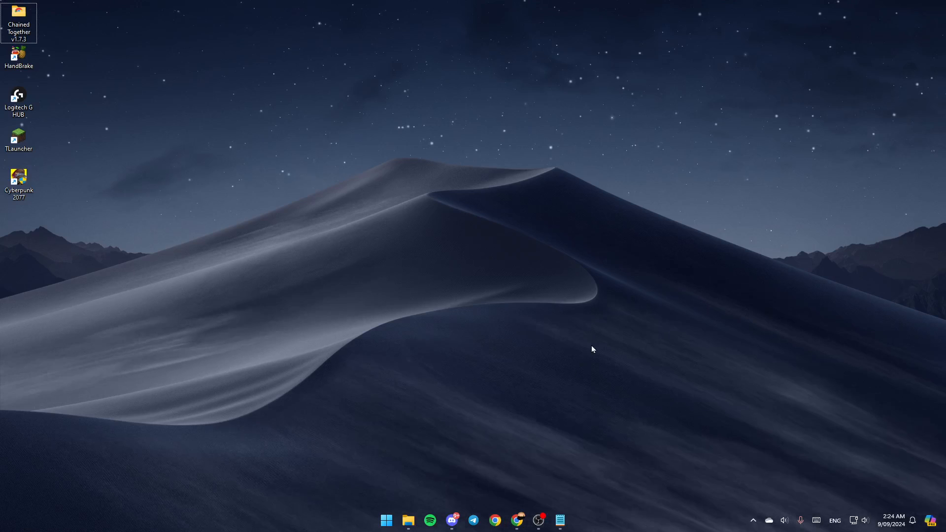
mouse_move(462, 310)
text(file)
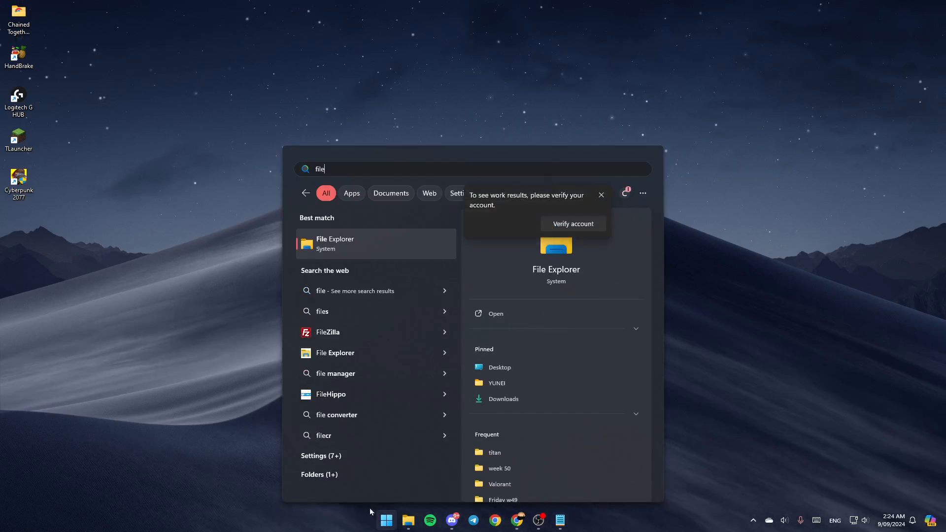
mouse_move(527, 322)
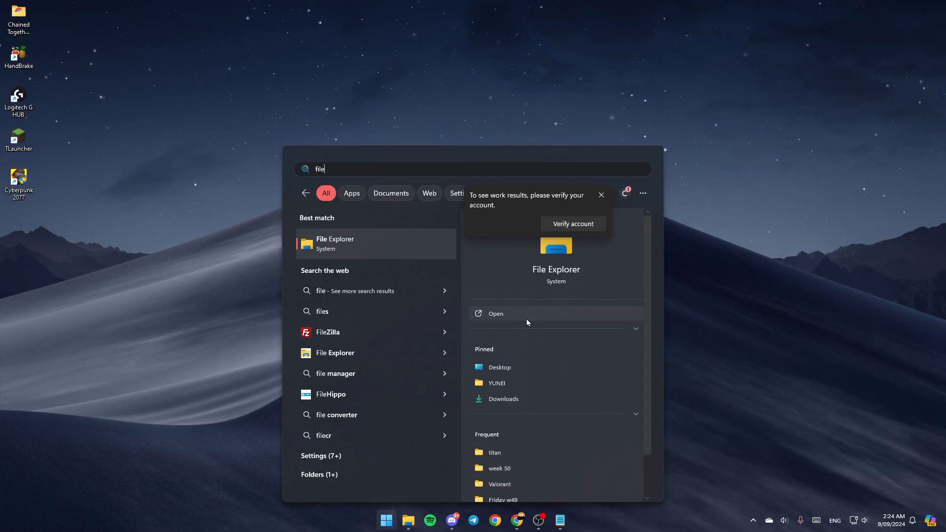
- Launch File Explorer from the Start search results for "file"
click(496, 313)
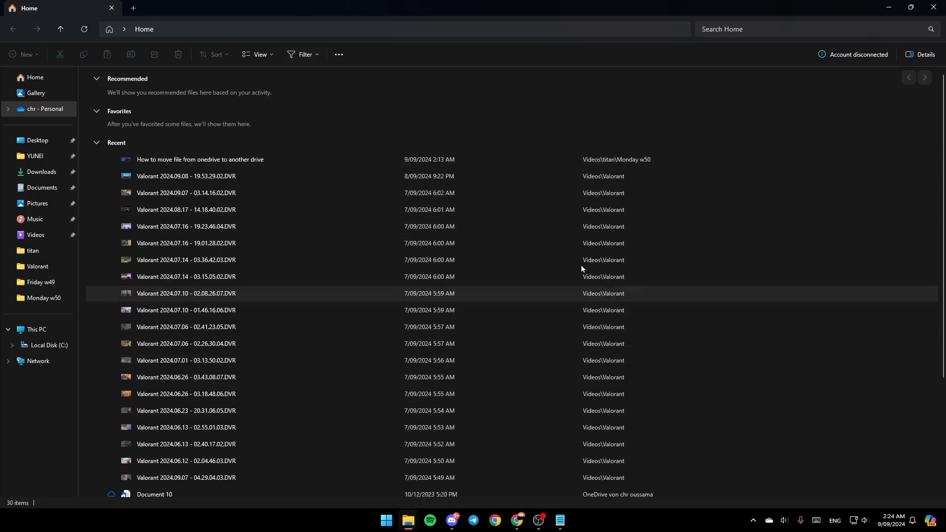
- Show the OneDrive Personal folder with its synced folders and documents
click(45, 108)
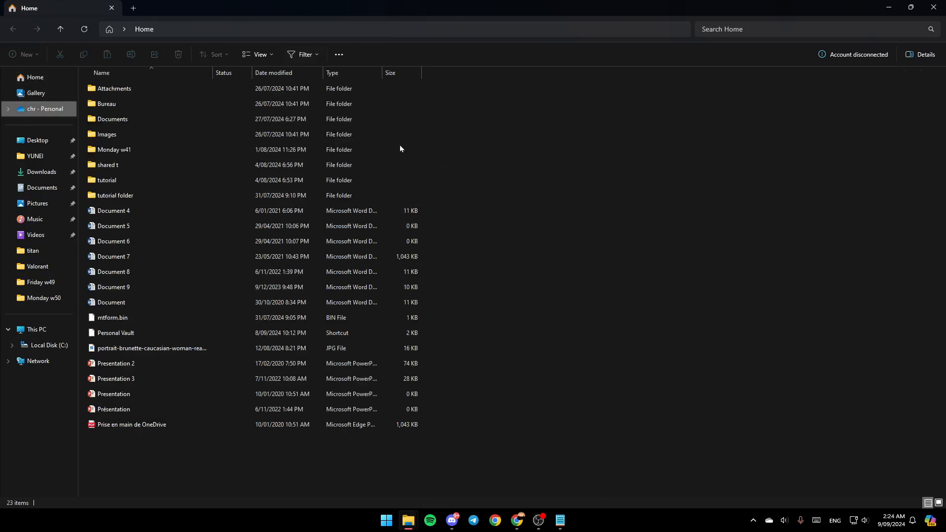
click(46, 109)
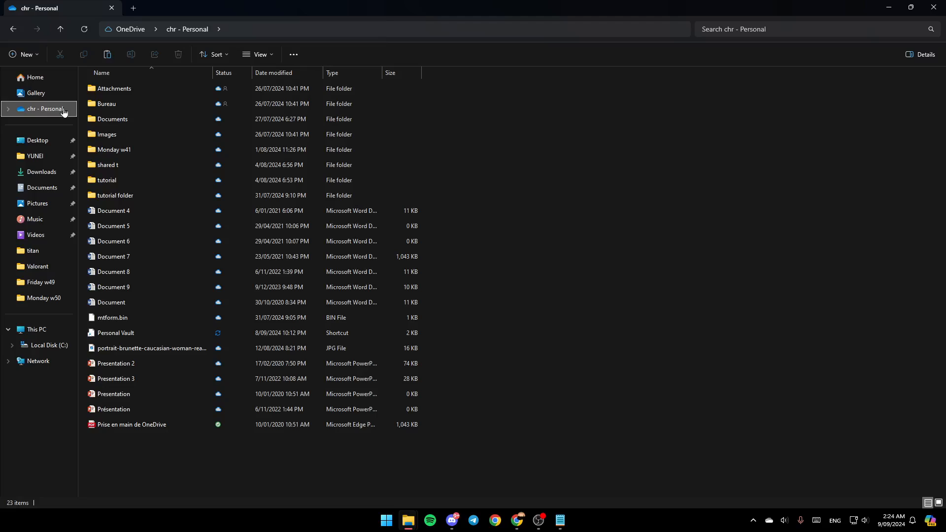
mouse_move(48, 38)
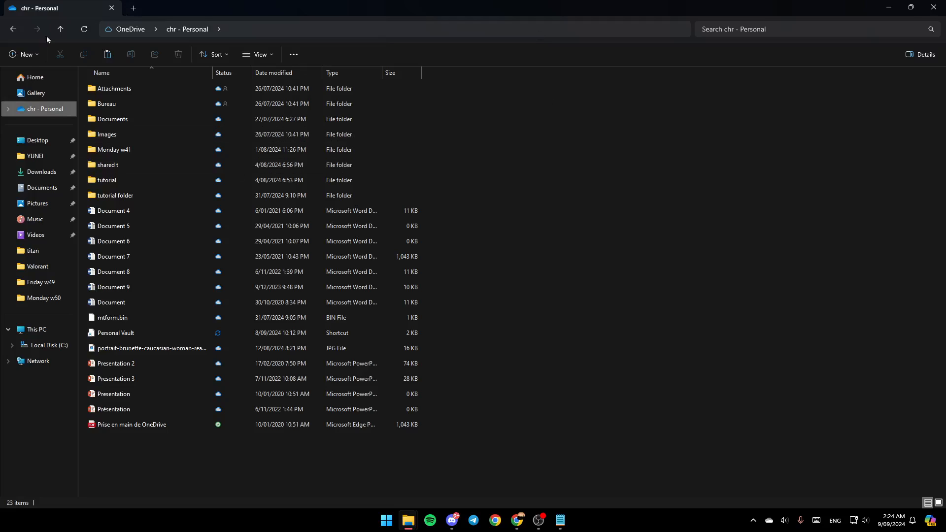
- Bring up the context menu for the OneDrive Personal entry to view it online
right_click(45, 111)
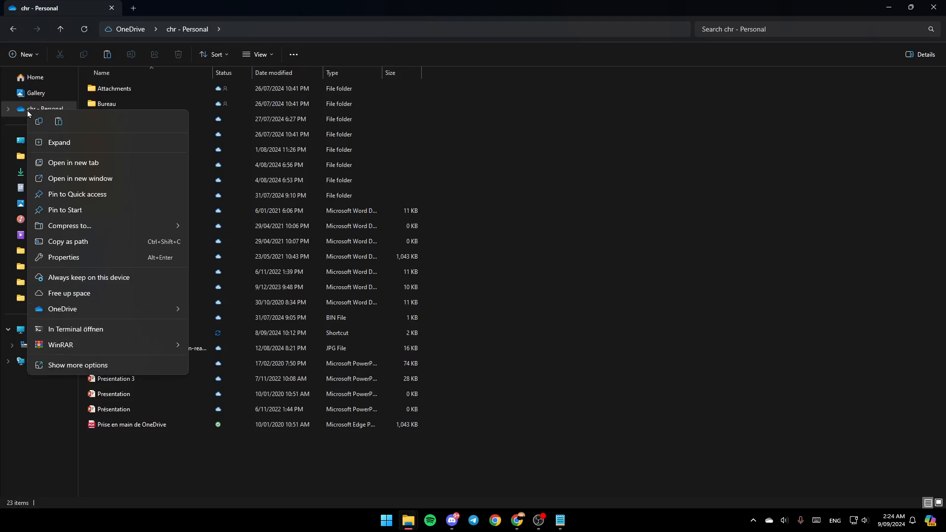
mouse_move(83, 338)
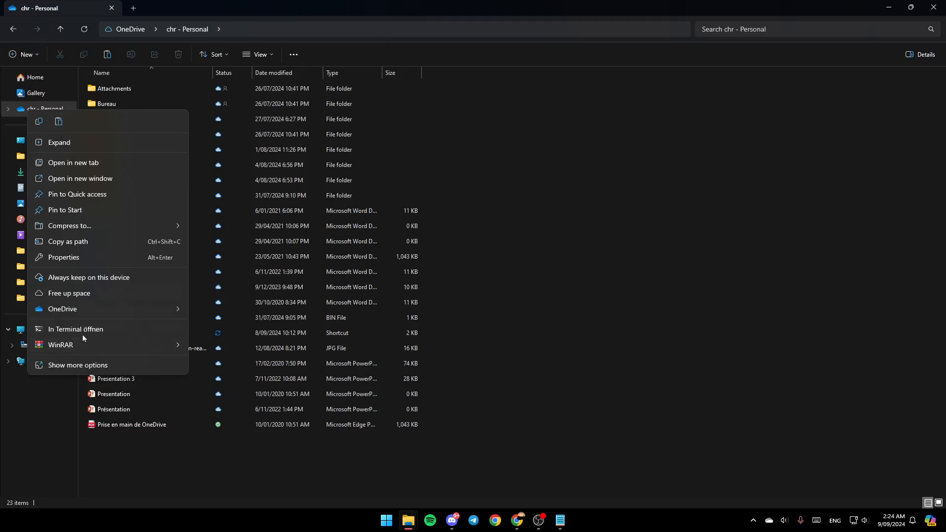
mouse_move(59, 141)
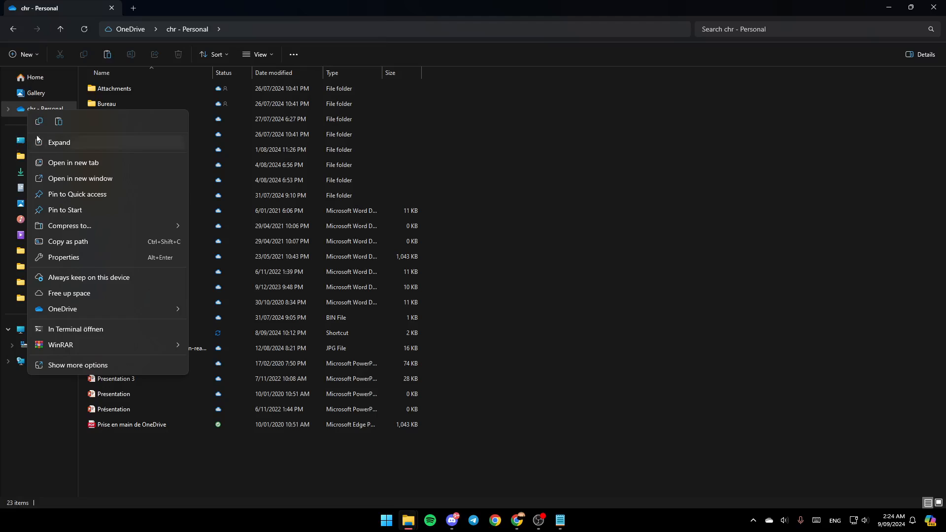
mouse_move(101, 212)
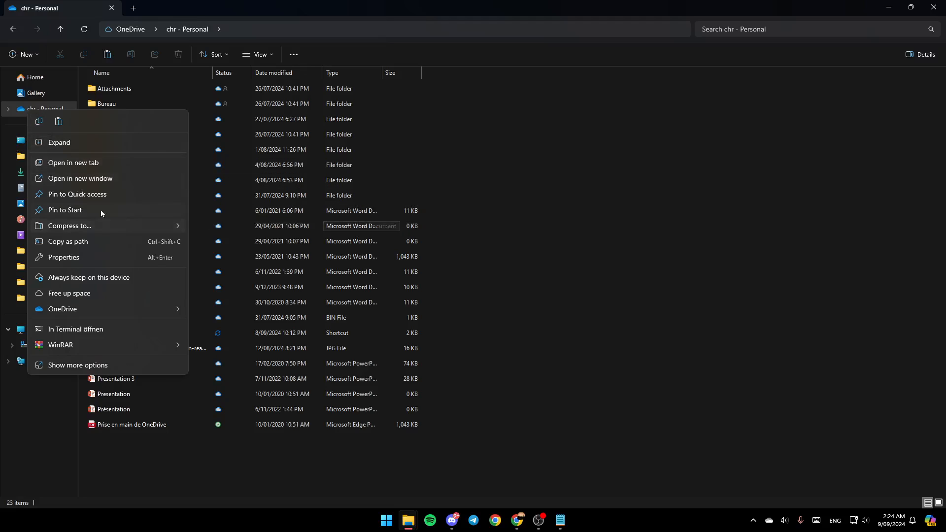
mouse_move(62, 310)
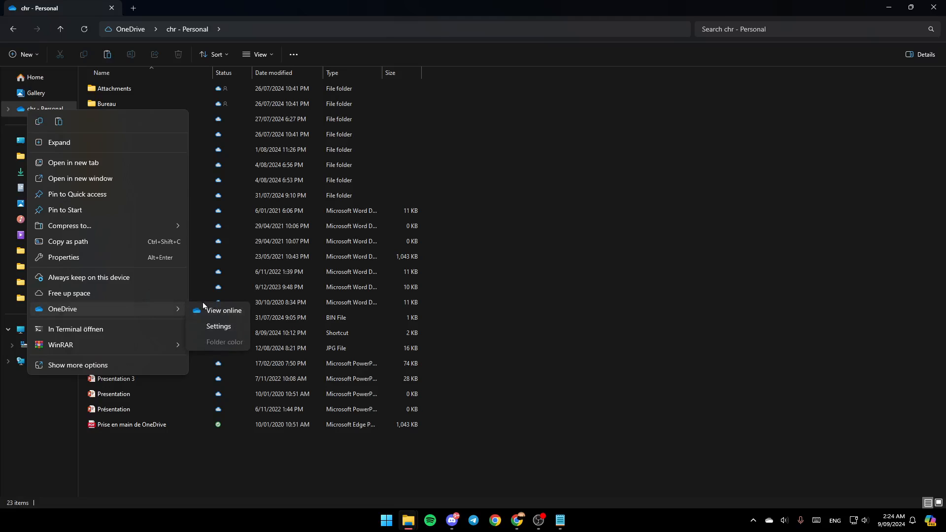
mouse_move(217, 345)
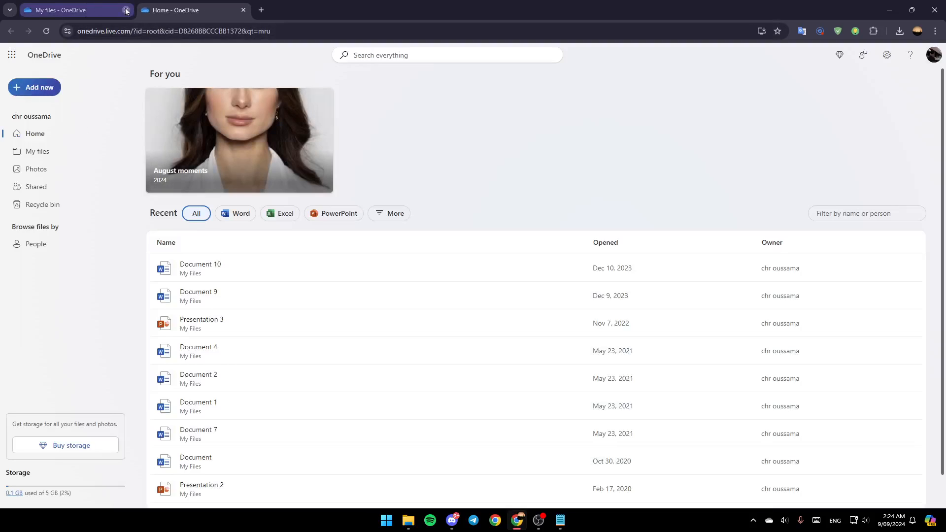
- Close the duplicate "My files - OneDrive" browser tab
click(125, 10)
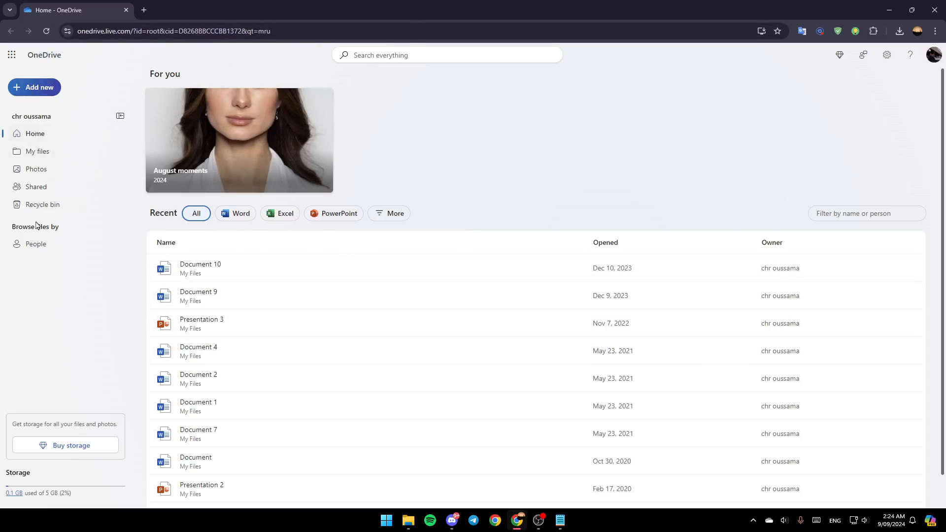
mouse_move(35, 86)
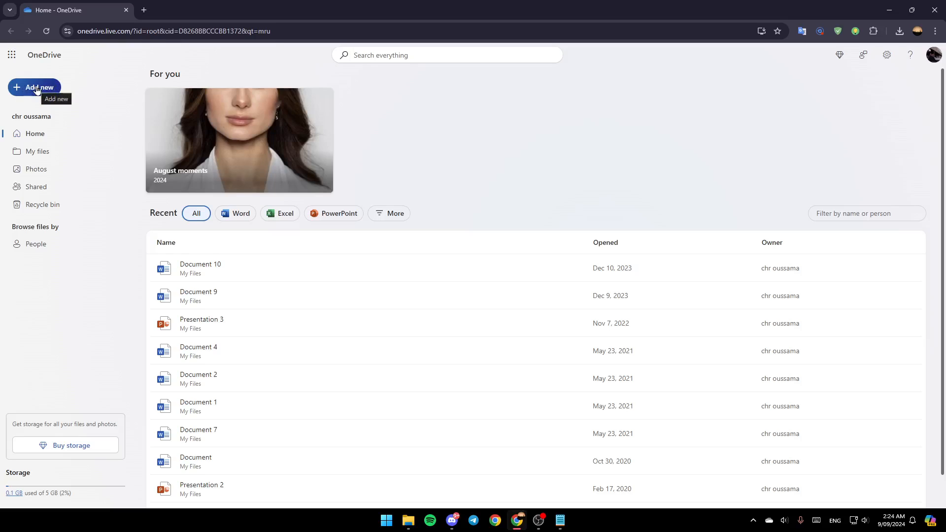
mouse_move(45, 98)
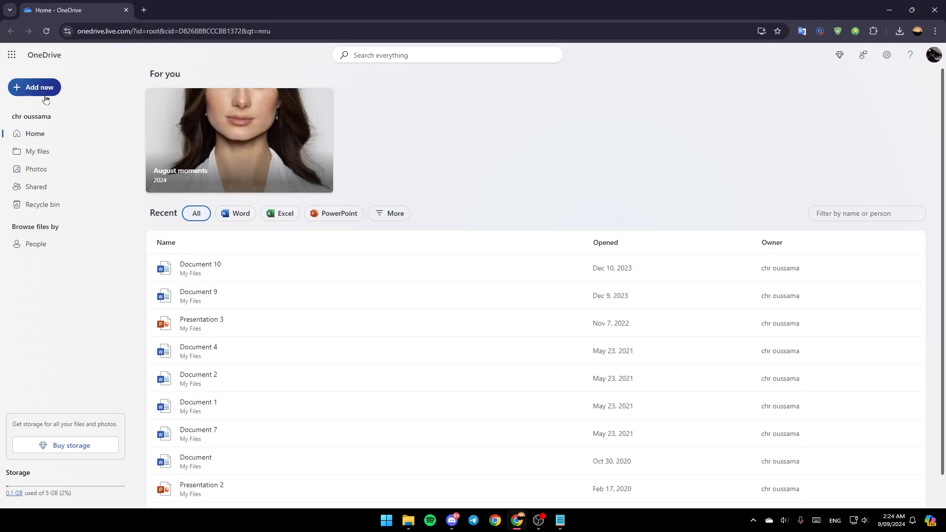
- Show the Add new dropdown with folder, upload and Office document choices
click(35, 86)
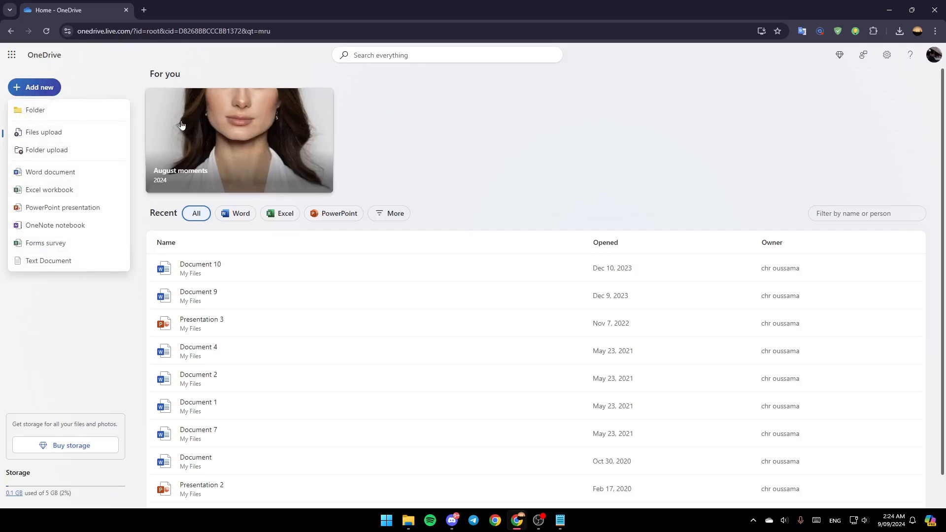
mouse_move(44, 132)
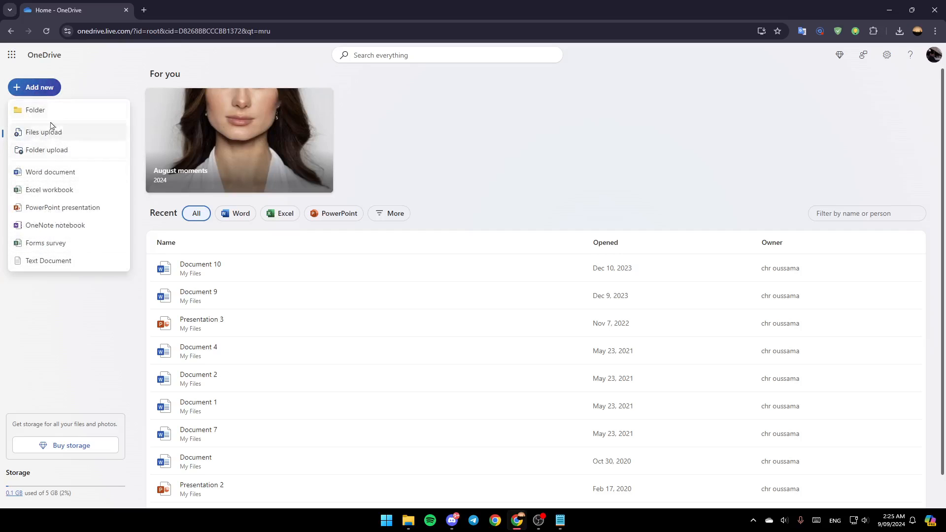
mouse_move(55, 140)
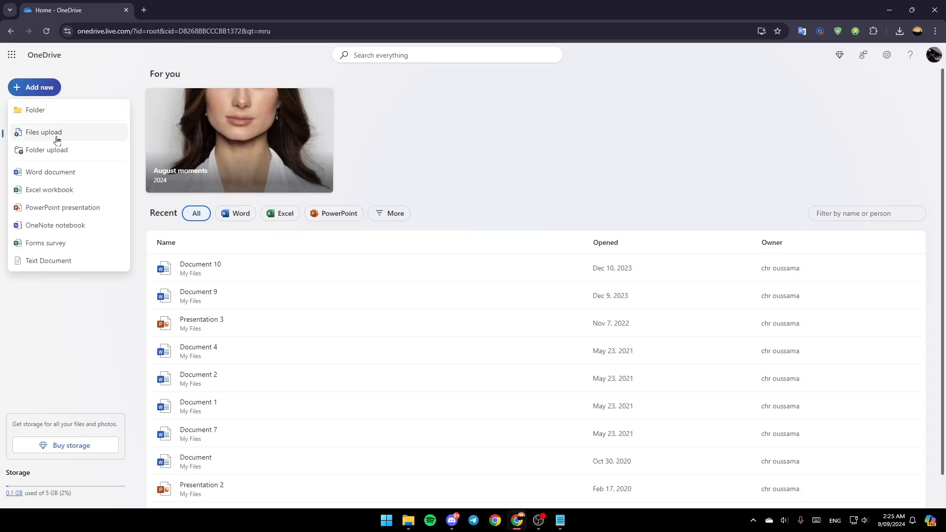
mouse_move(122, 162)
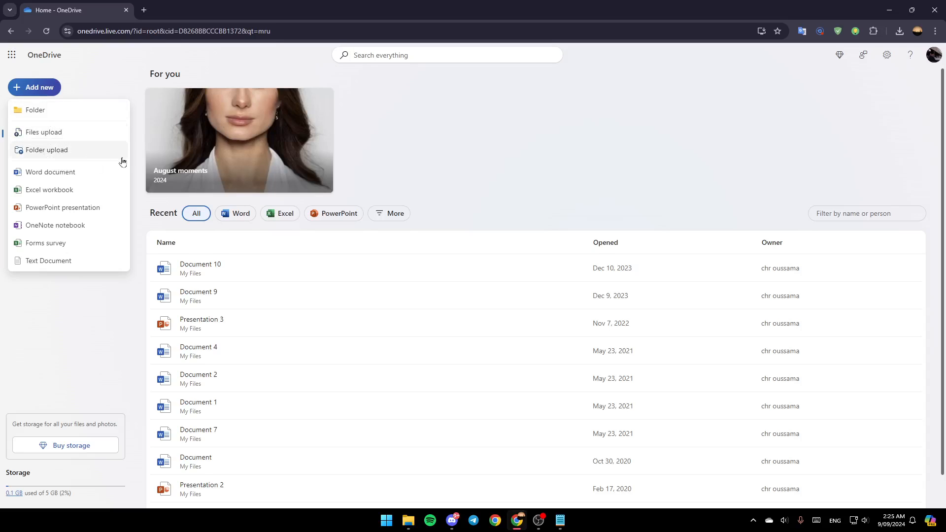
mouse_move(49, 189)
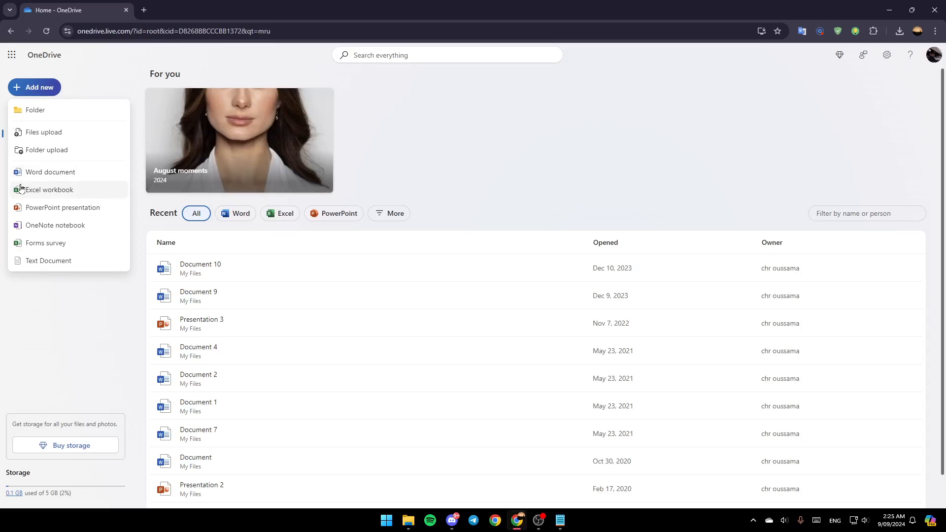
mouse_move(46, 149)
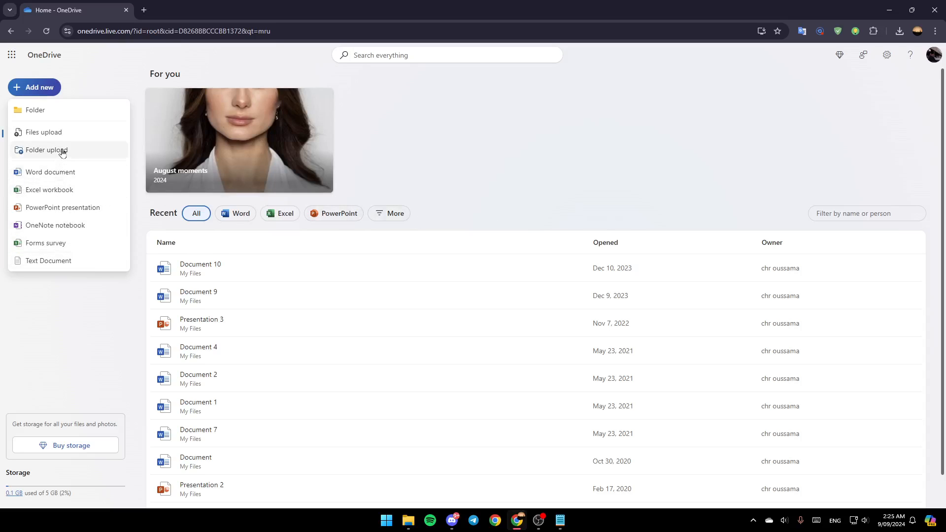
- Upload Document 4 from Downloads and replace the existing file of the same name
click(44, 131)
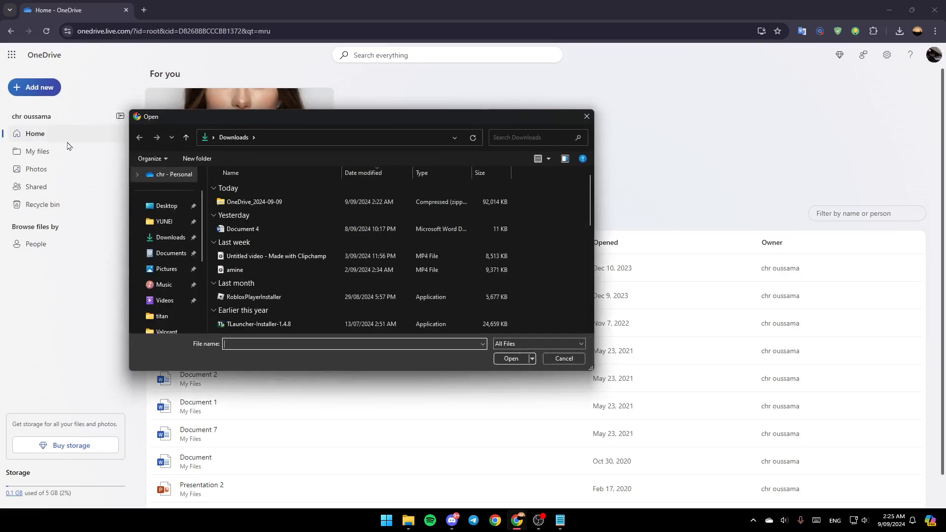
click(245, 229)
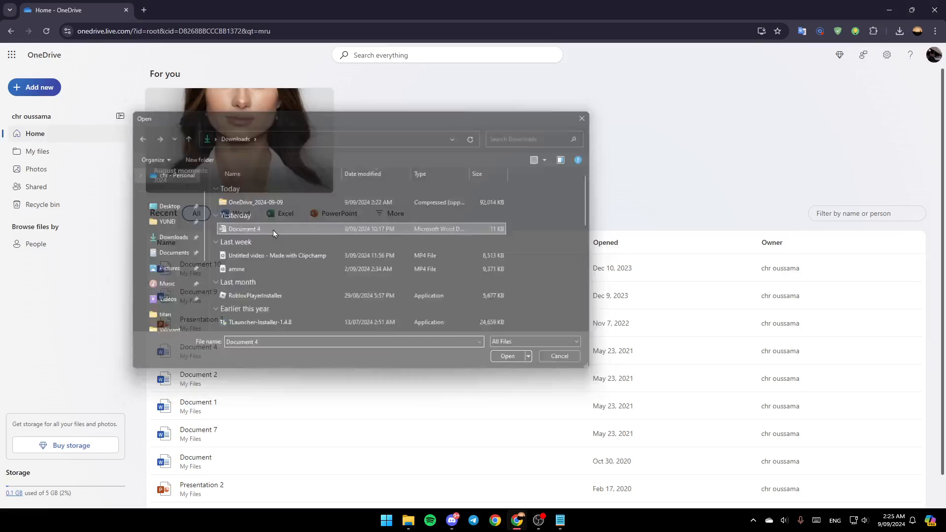
click(507, 355)
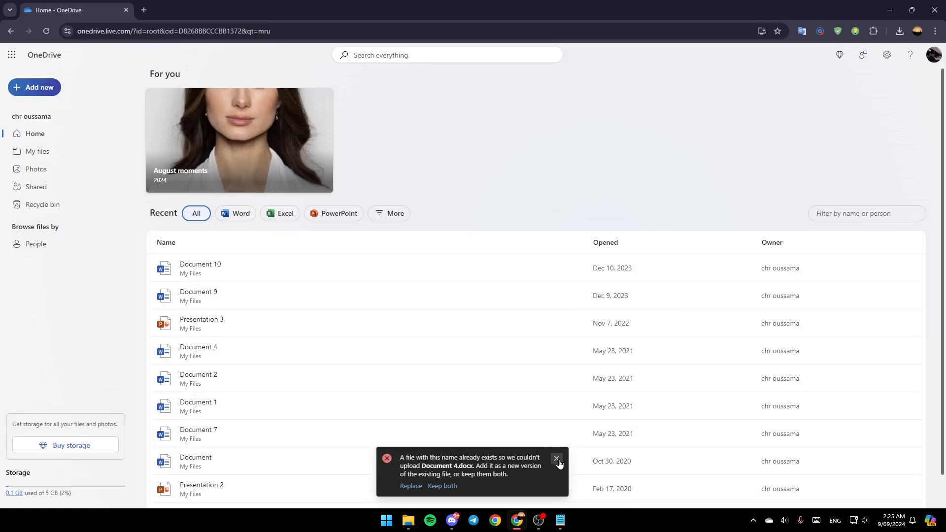
click(443, 486)
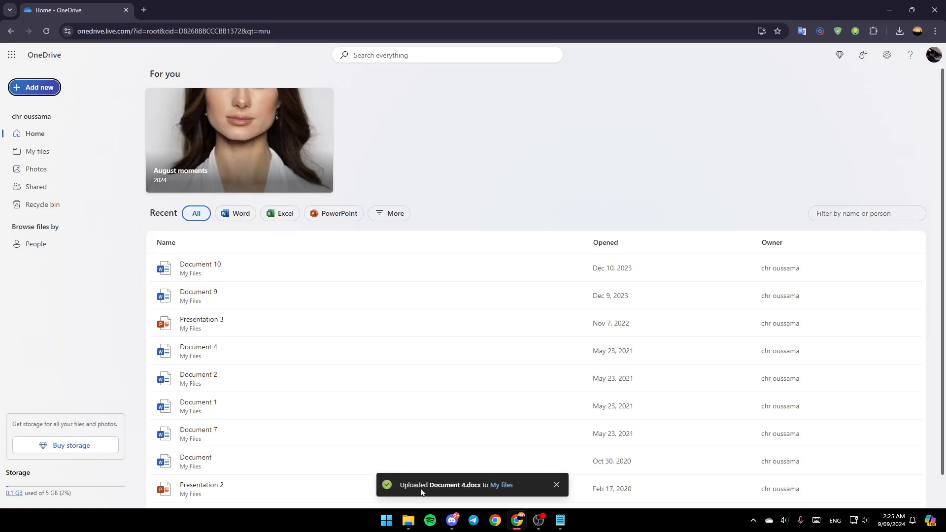
mouse_move(536, 496)
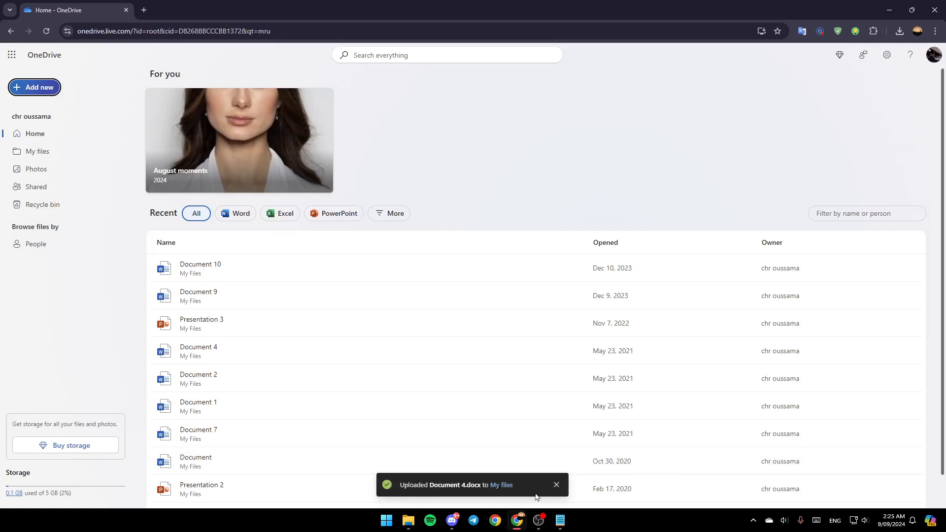
mouse_move(487, 182)
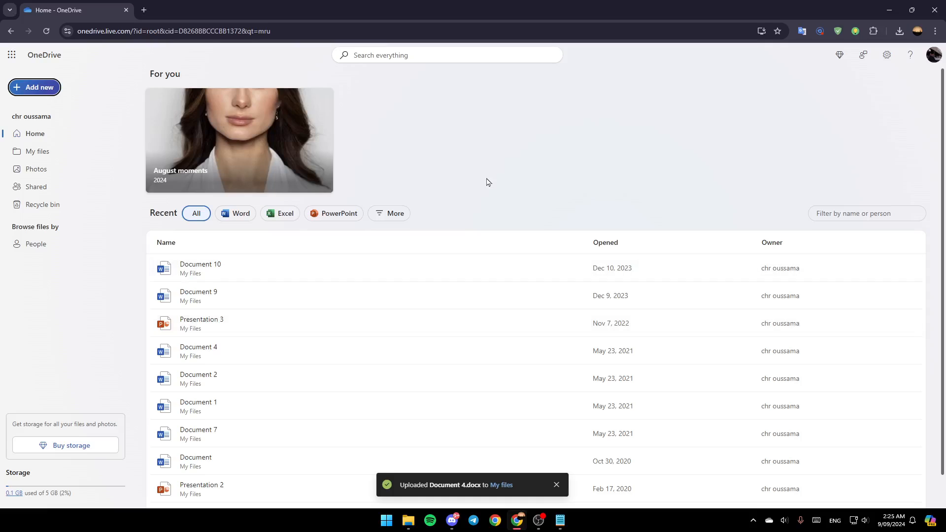
mouse_move(37, 133)
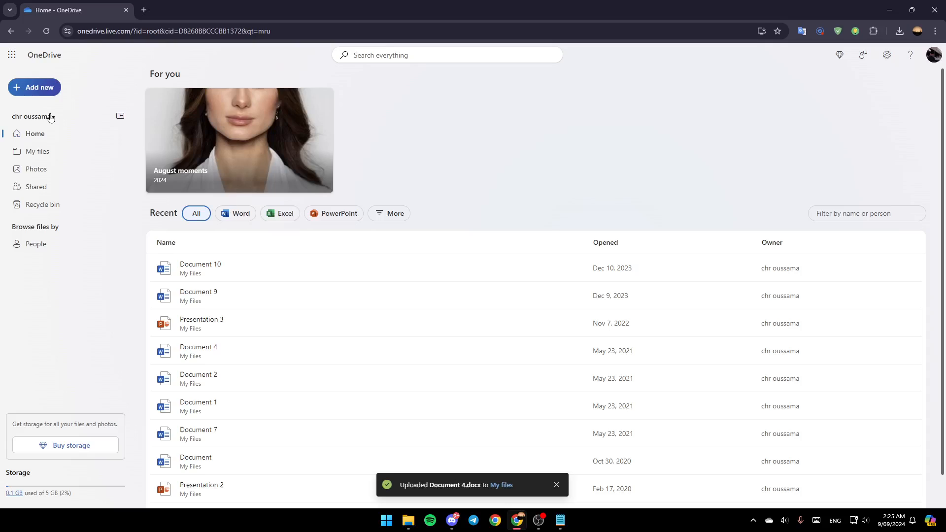
mouse_move(58, 190)
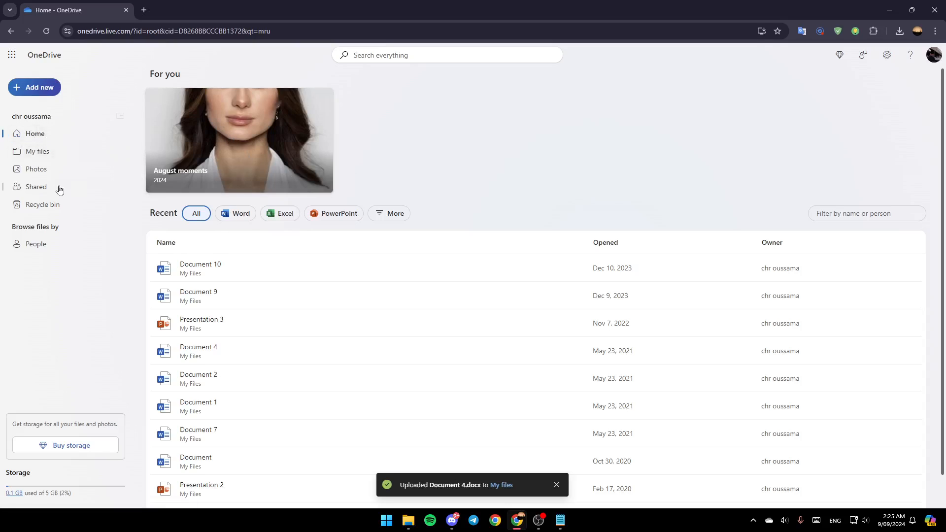
mouse_move(88, 208)
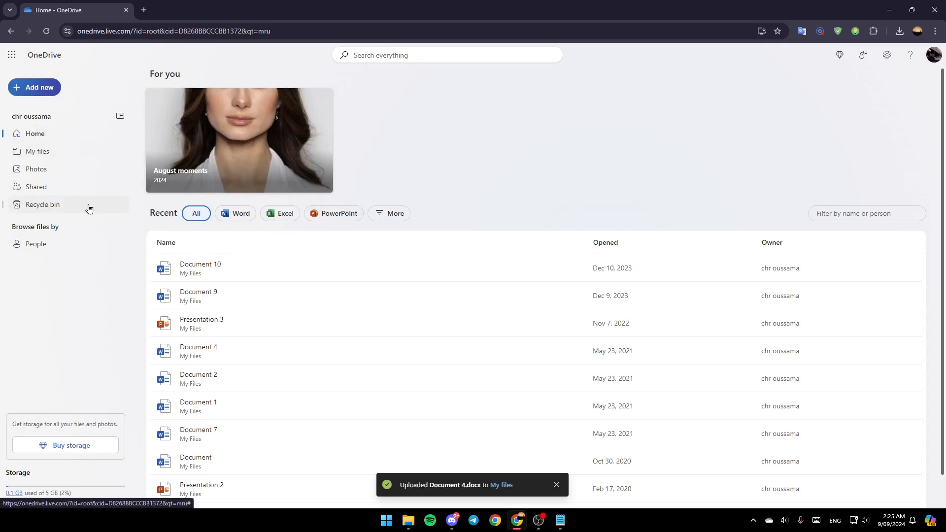
- Show My files and locate Document 4.docx modified less than a minute ago
click(37, 151)
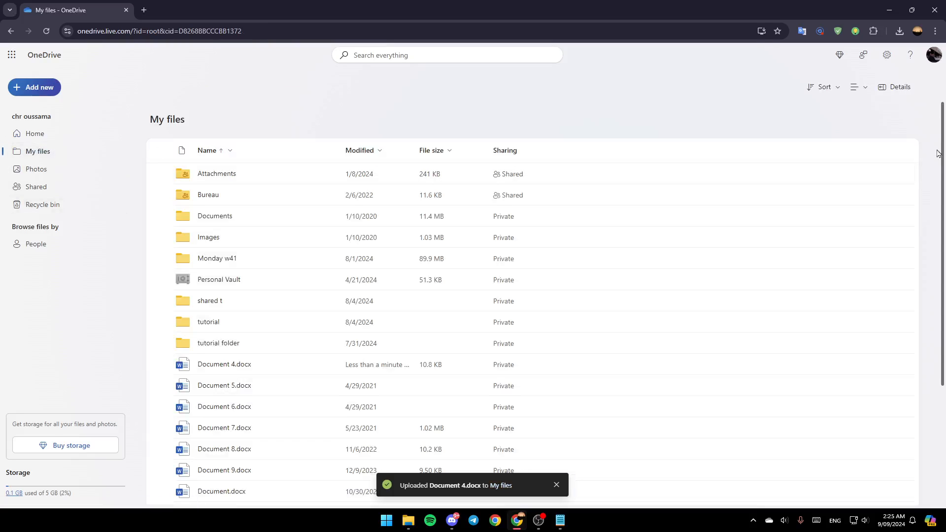
scroll(down, 3)
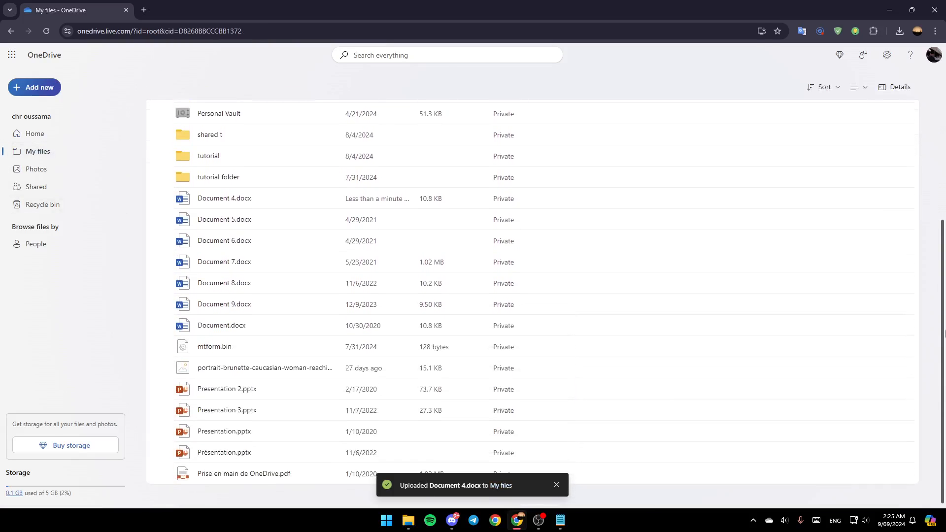
scroll(up, 3)
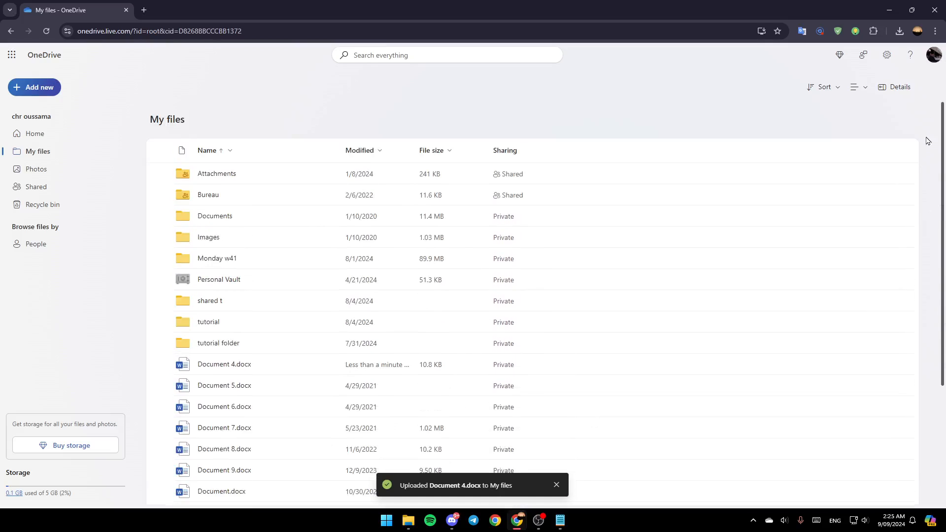
mouse_move(625, 287)
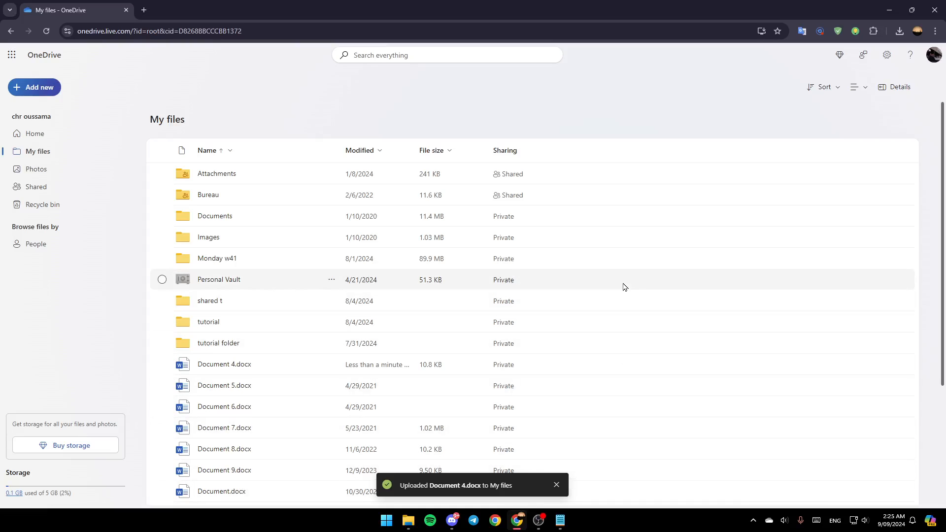